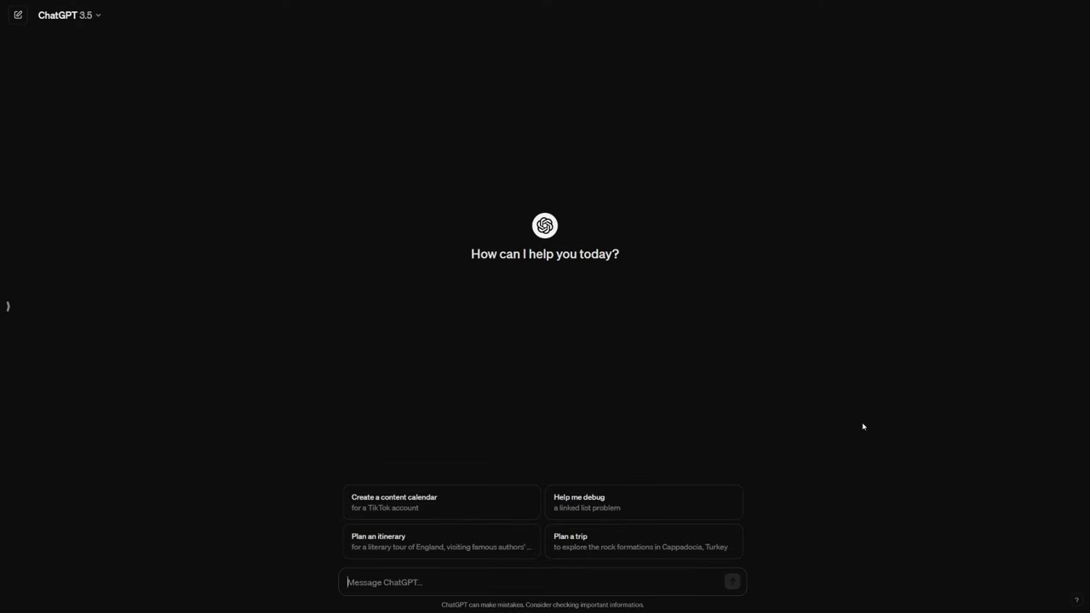
# - Ask ChatGPT "What to consider when illustrating a tattoo design?"
pyautogui.write('W')
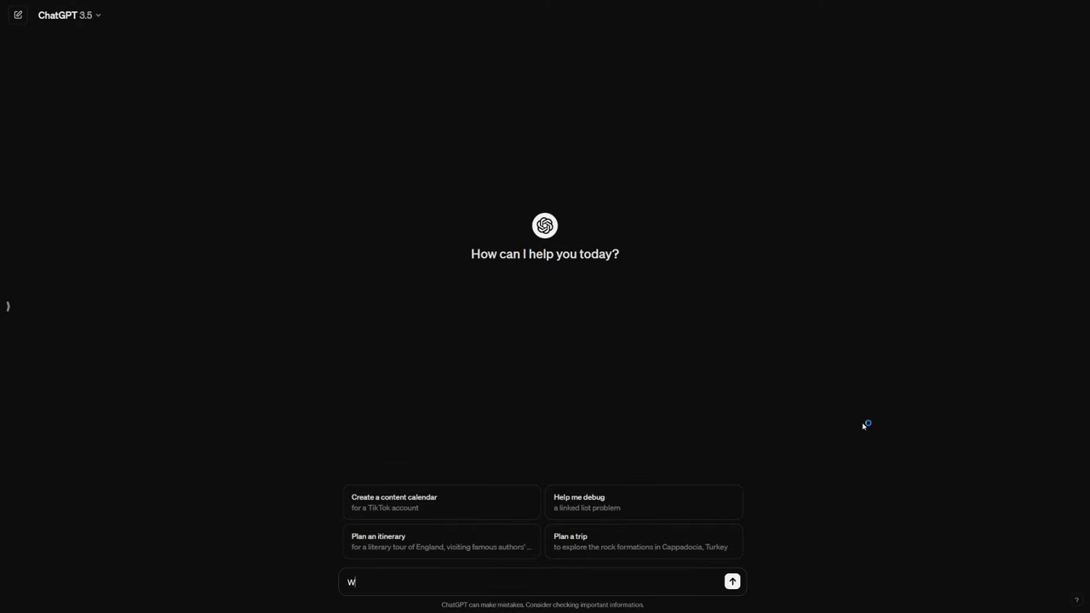
pyautogui.write('hat to consider')
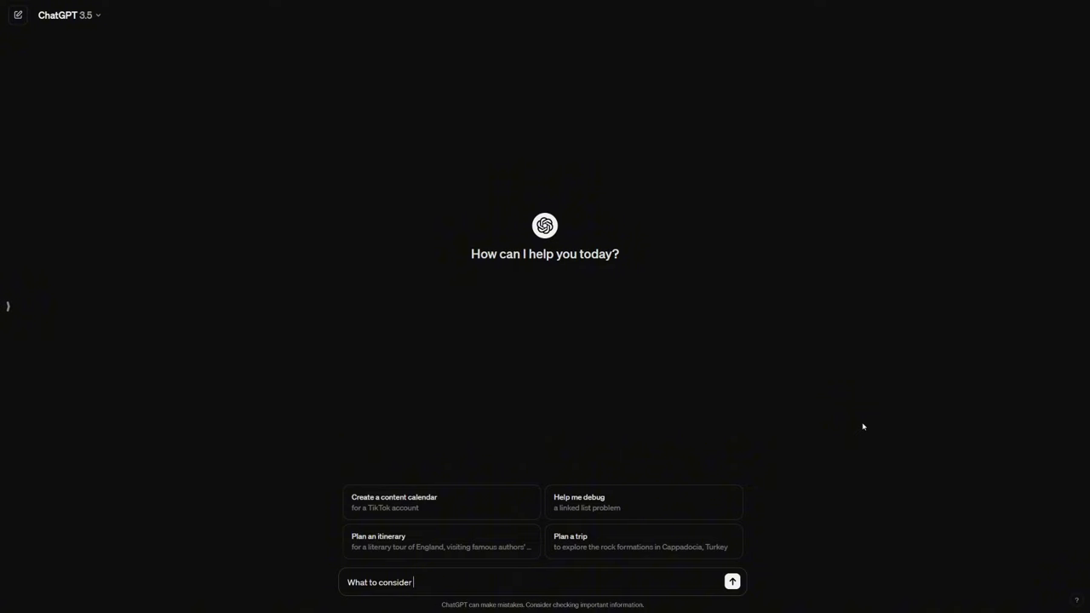
pyautogui.write('when illust')
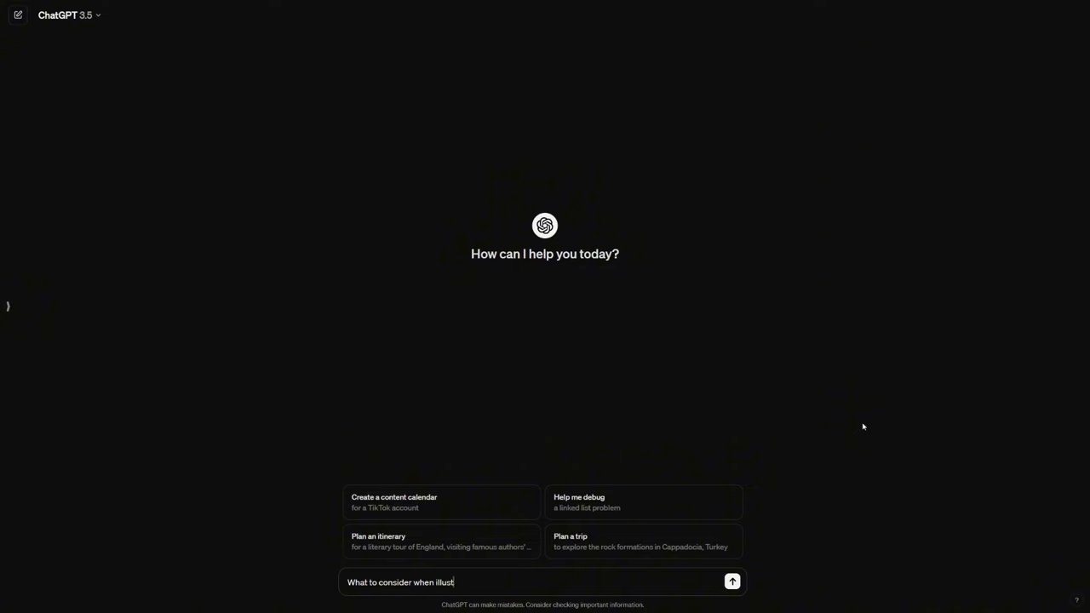
pyautogui.write('rating a')
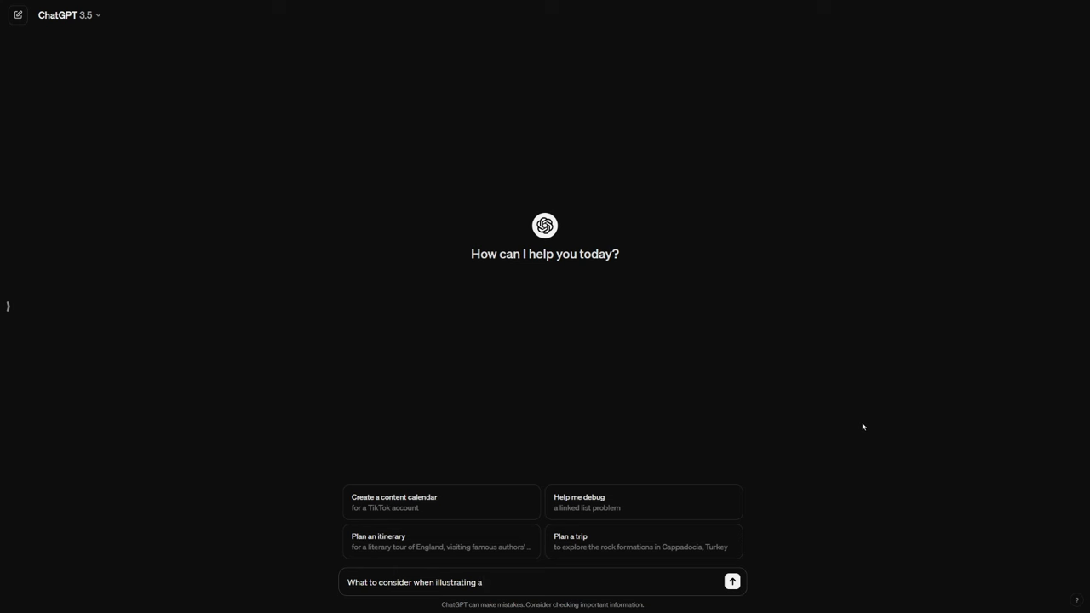
pyautogui.write('tattoo desi')
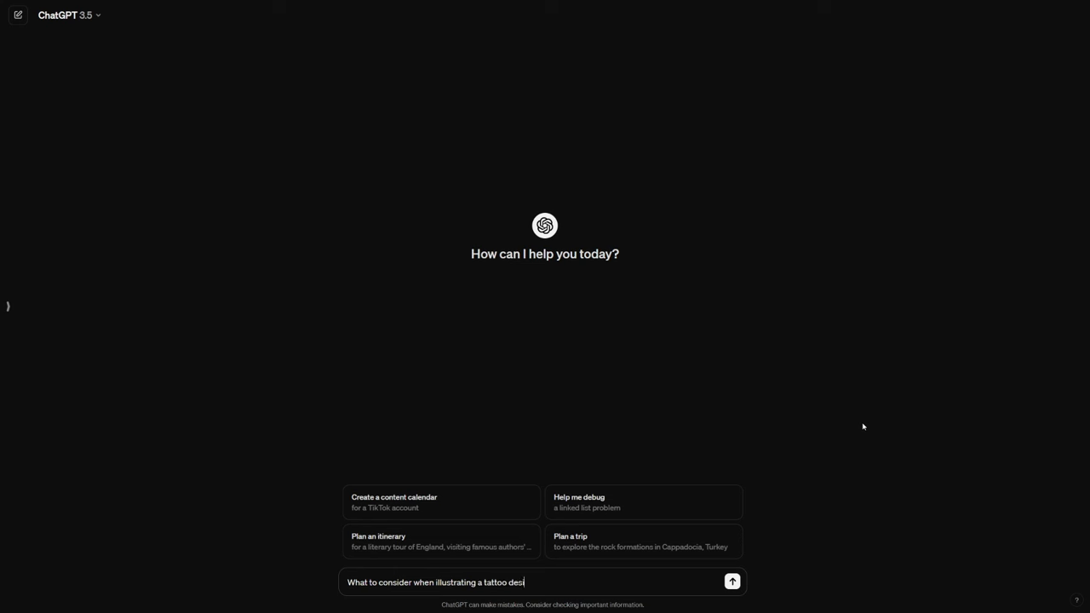
pyautogui.click(731, 581)
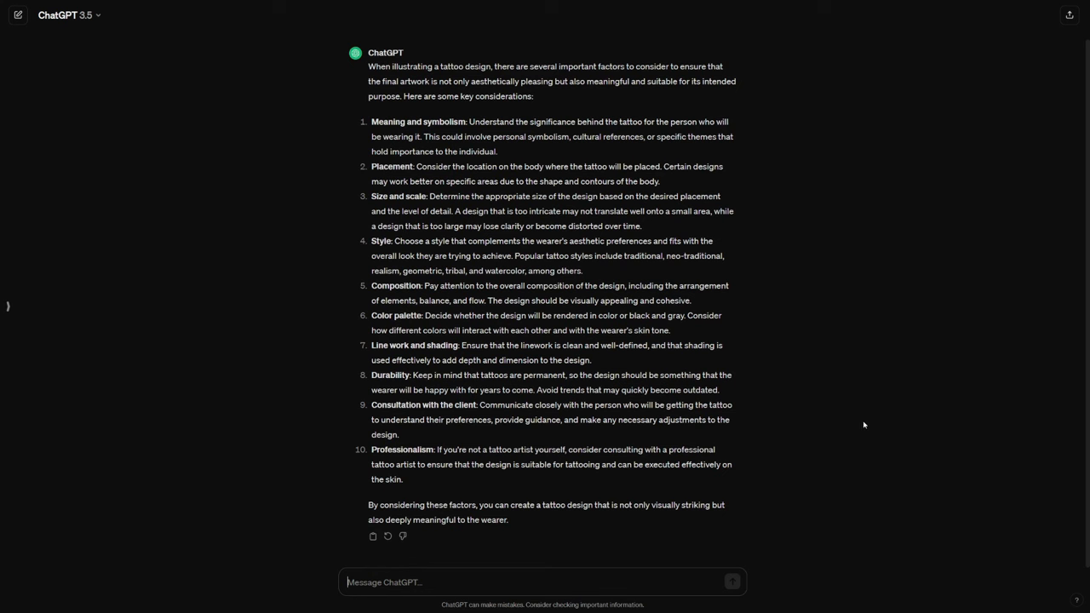
pyautogui.moveTo(787, 300)
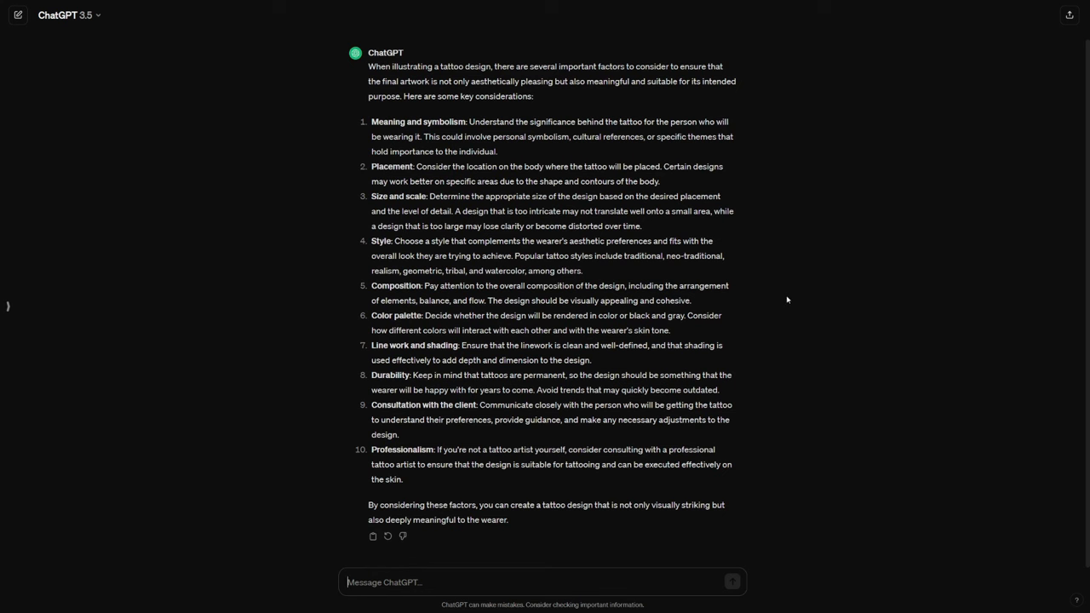
pyautogui.moveTo(685, 315); pyautogui.dragTo(670, 330)
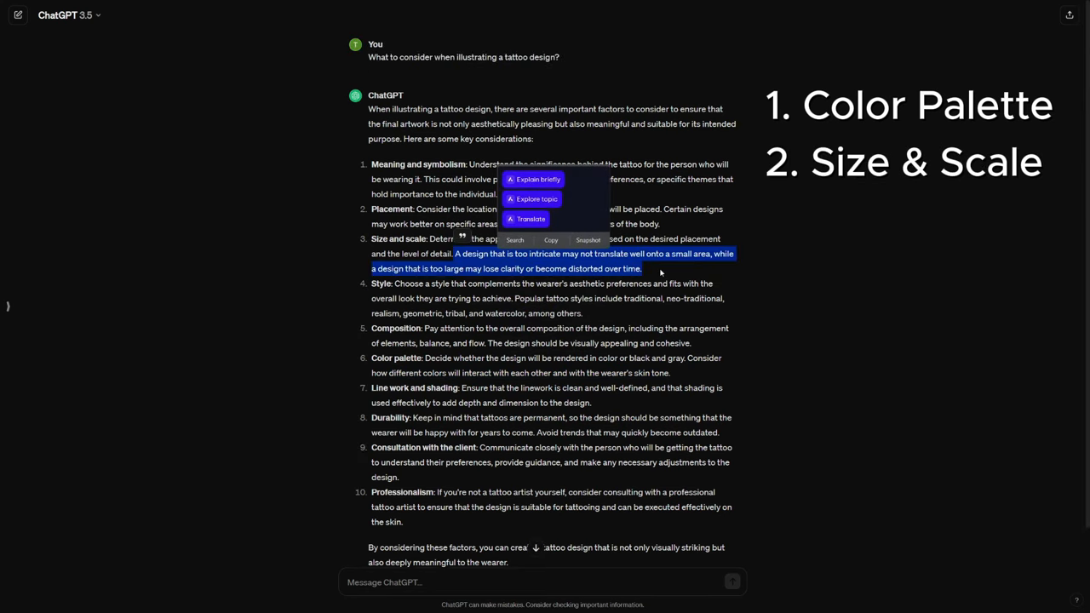
pyautogui.moveTo(738, 275)
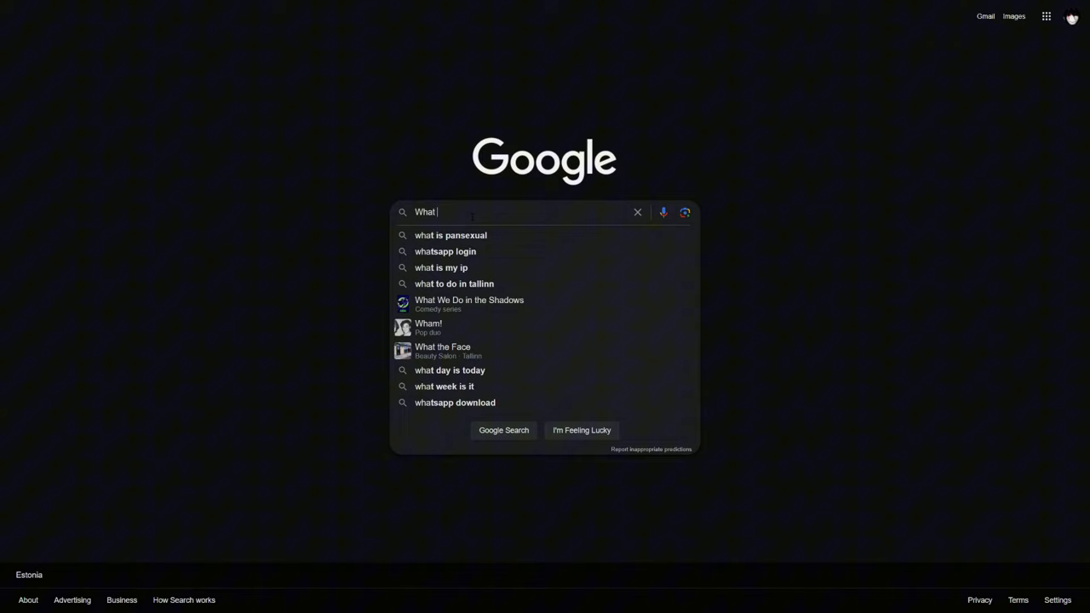
# - Google "What to keep in mind when illustrating a tattoo design? reddit" and open the r/graphic_design thread
pyautogui.write('to keep in min')
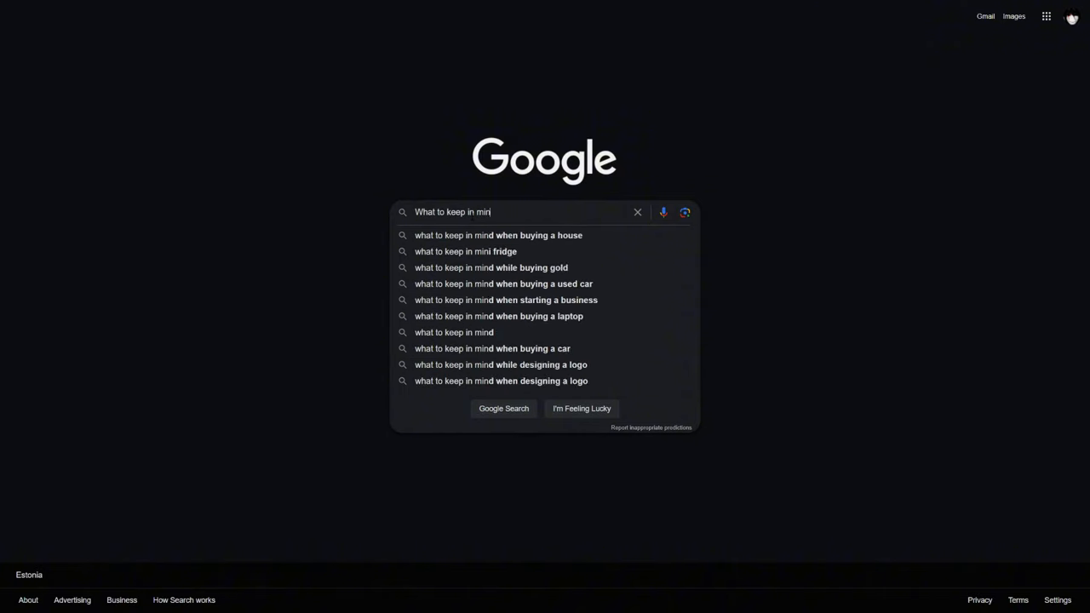
pyautogui.write('when illust')
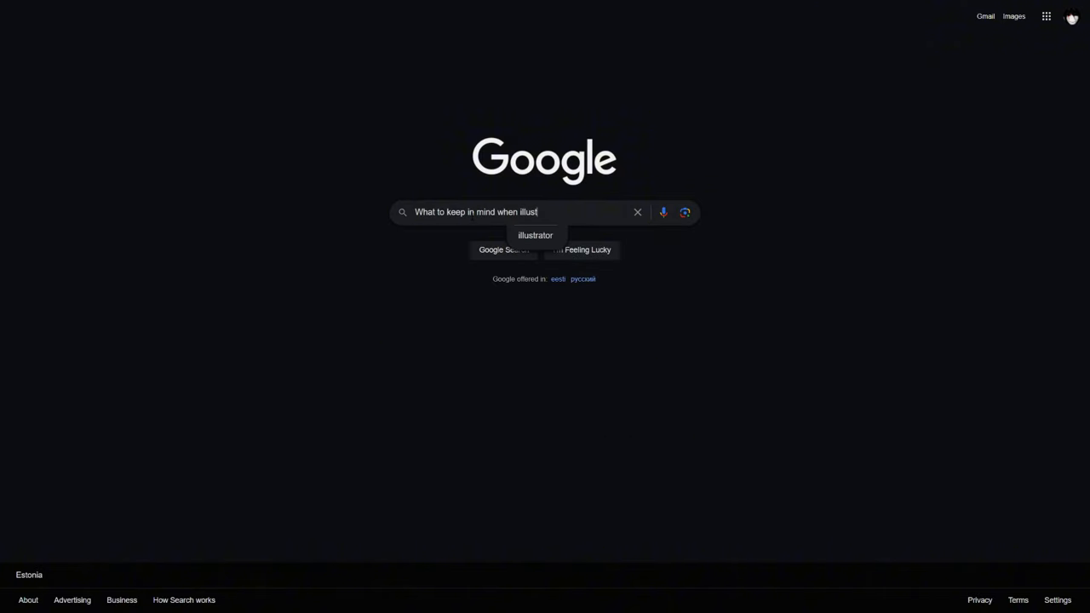
pyautogui.press('Return')
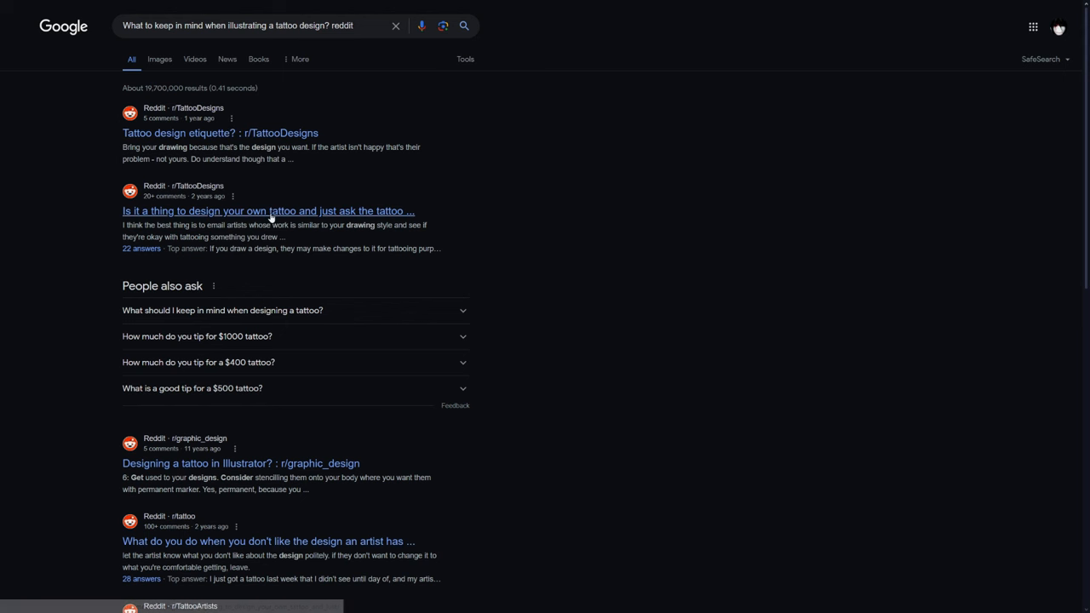
pyautogui.moveTo(256, 471)
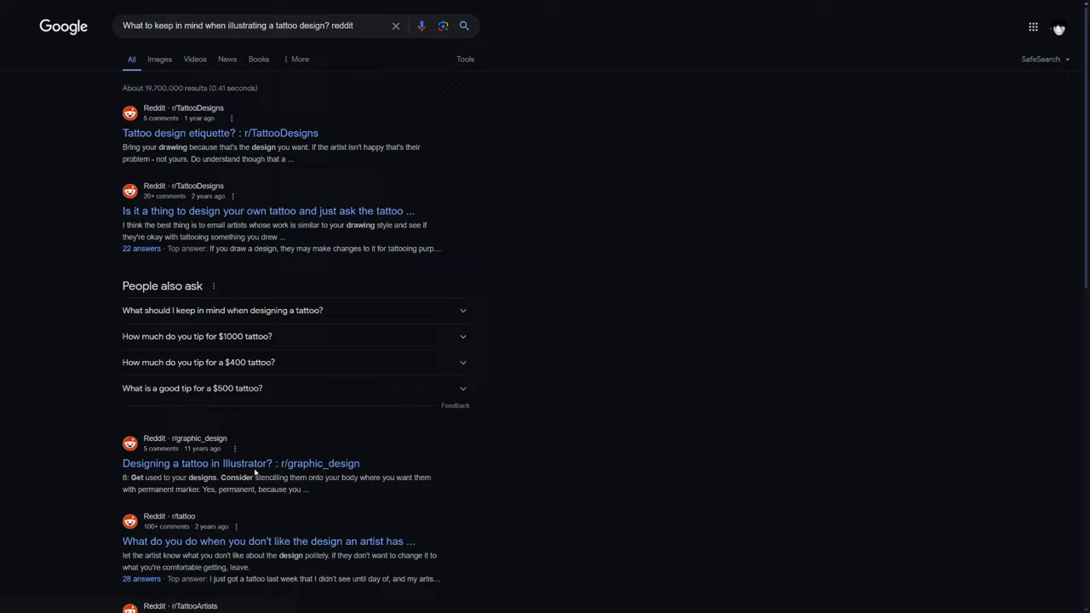
pyautogui.click(241, 463)
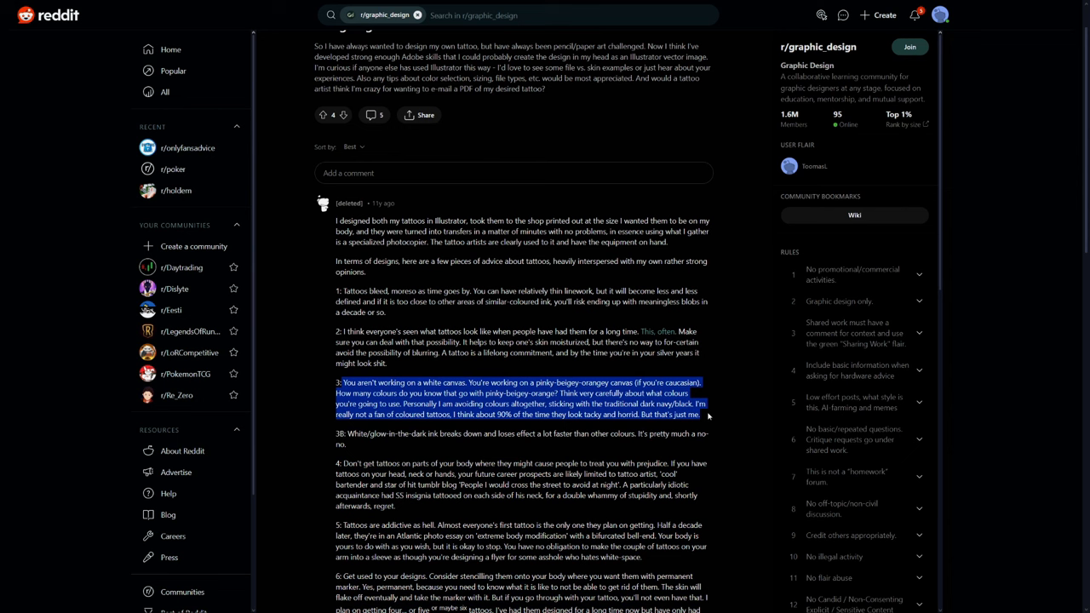
# - Read the Flourish Forum post on final tattoo format, then ask ChatGPT which file format to use
pyautogui.click(708, 415)
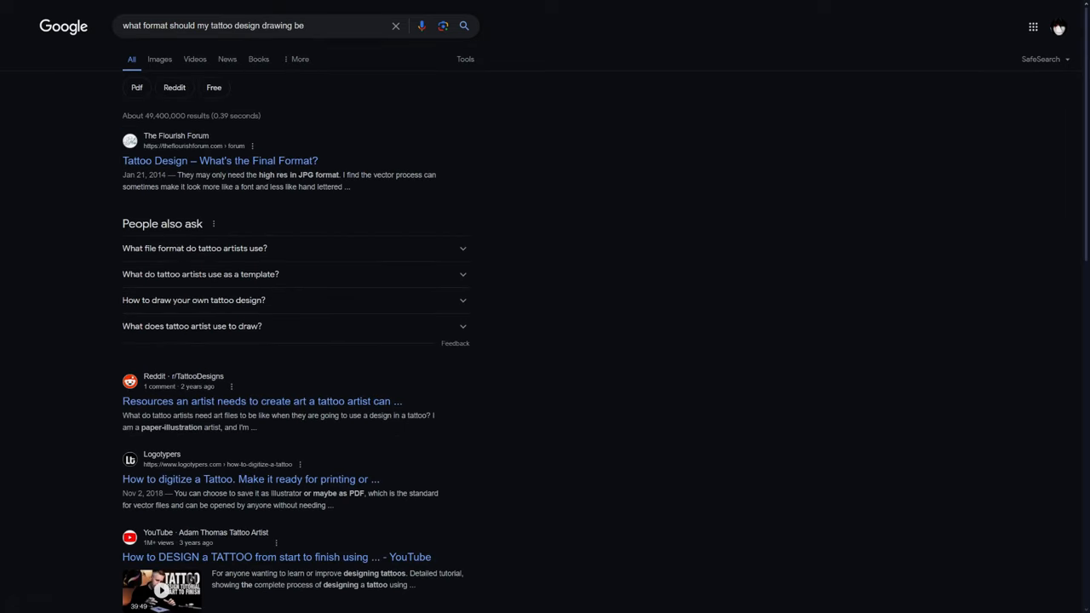
pyautogui.click(220, 160)
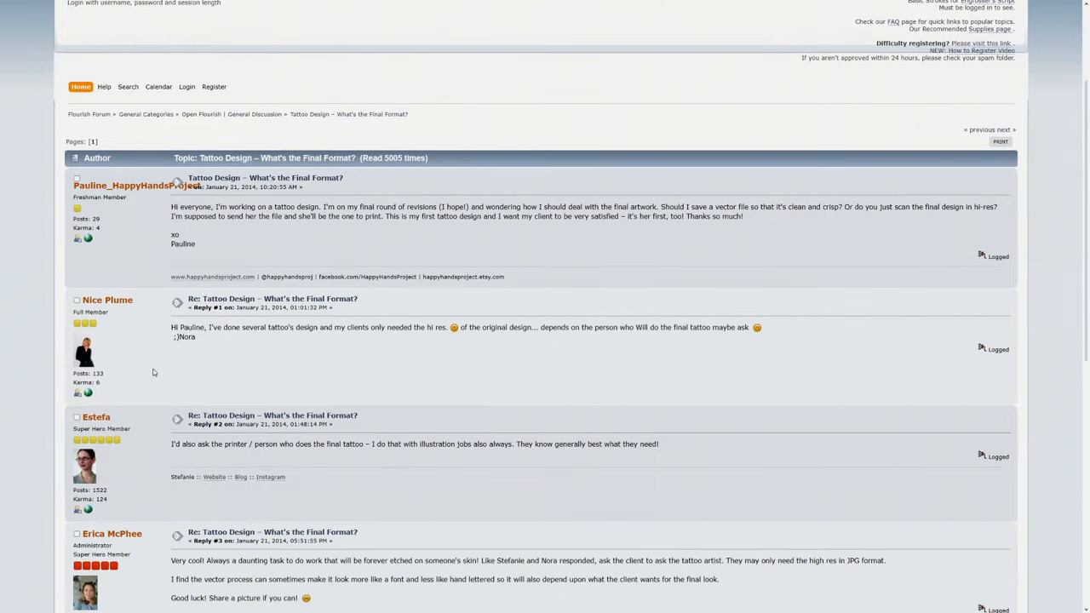
pyautogui.scroll(-3)
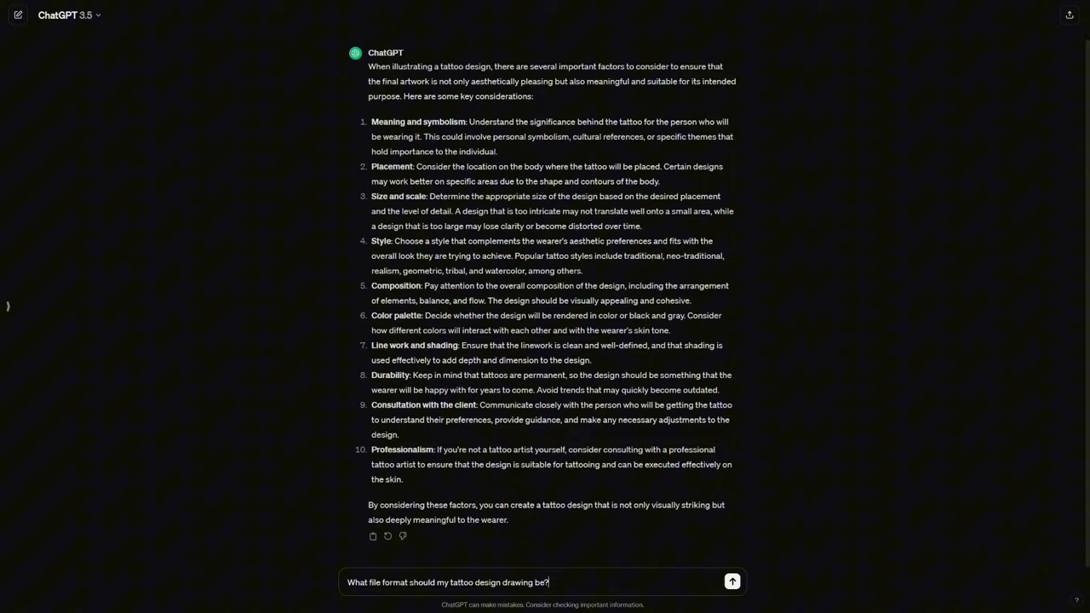
pyautogui.click(731, 582)
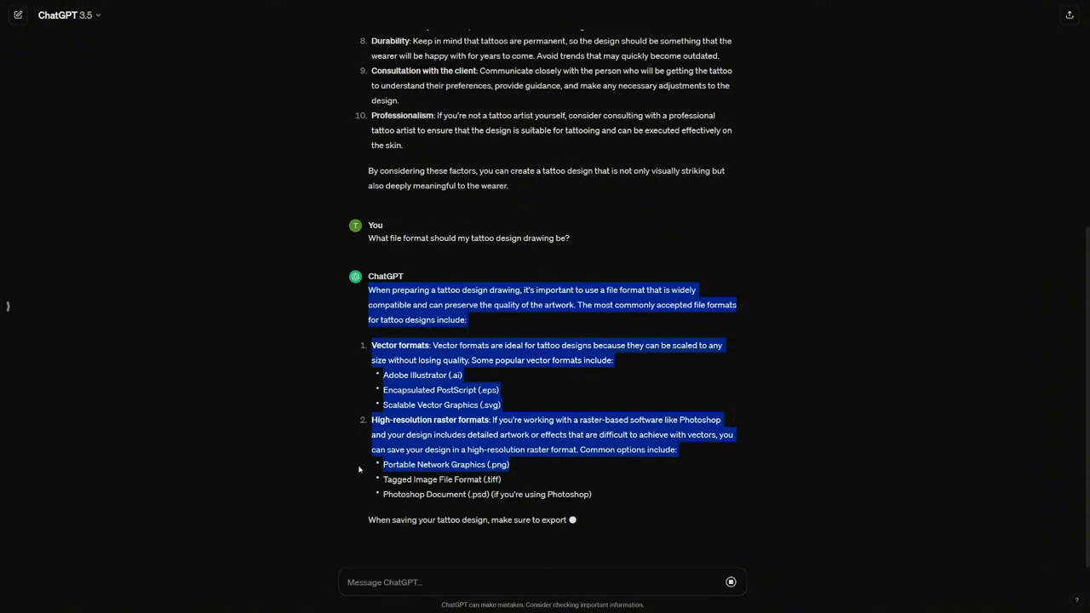